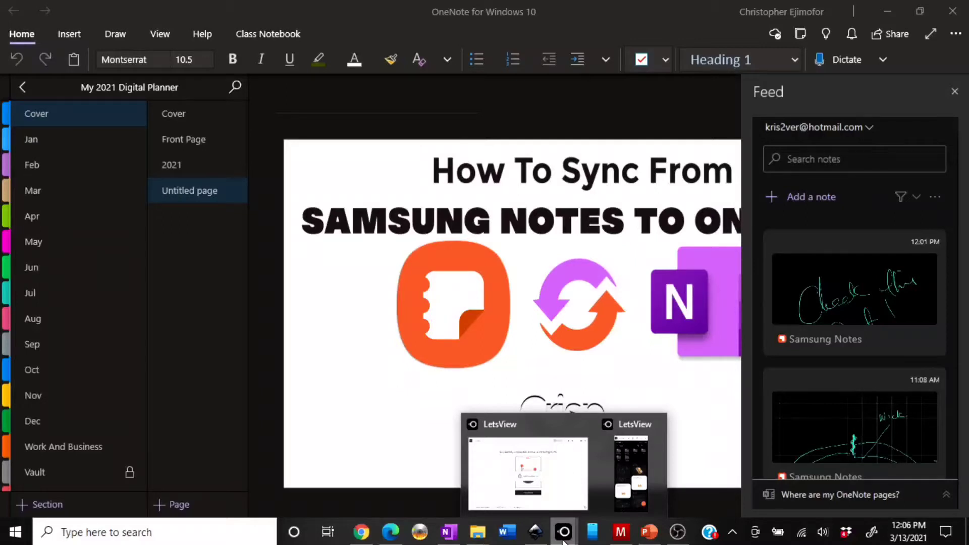
pyautogui.moveTo(328, 357)
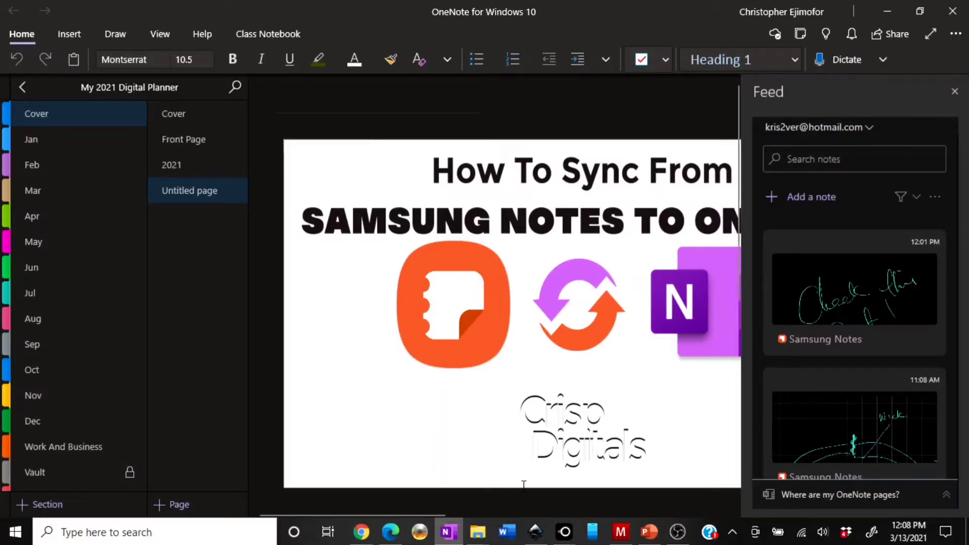
pyautogui.moveTo(648, 531)
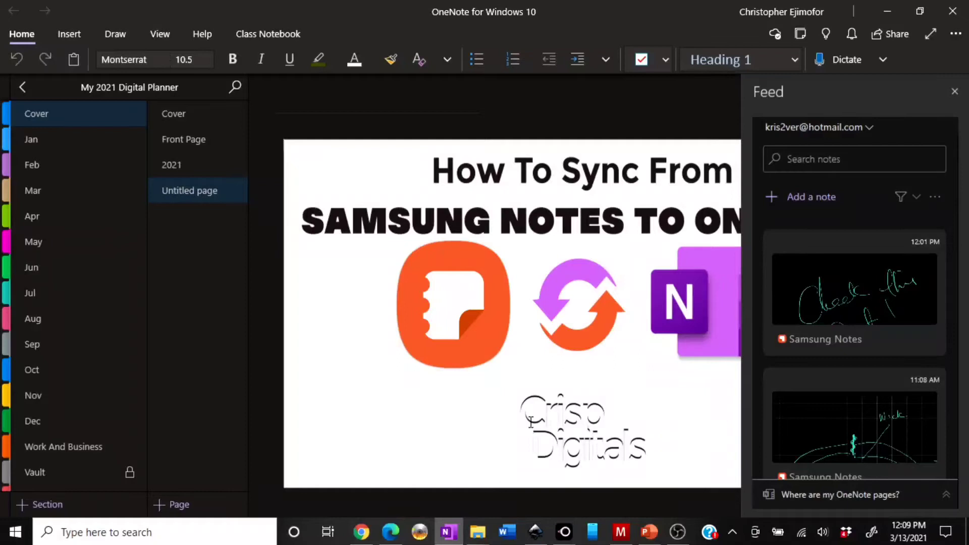
pyautogui.moveTo(648, 532)
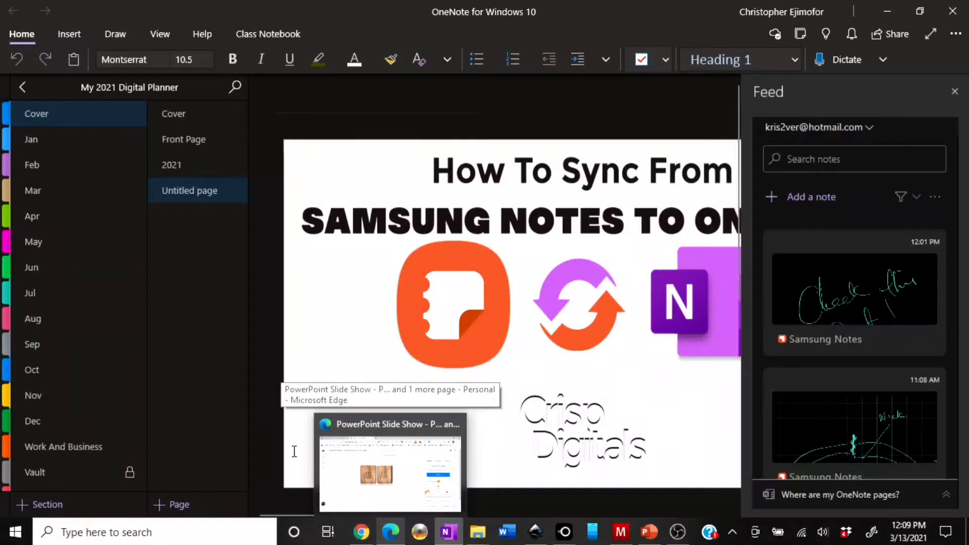
pyautogui.moveTo(337, 185)
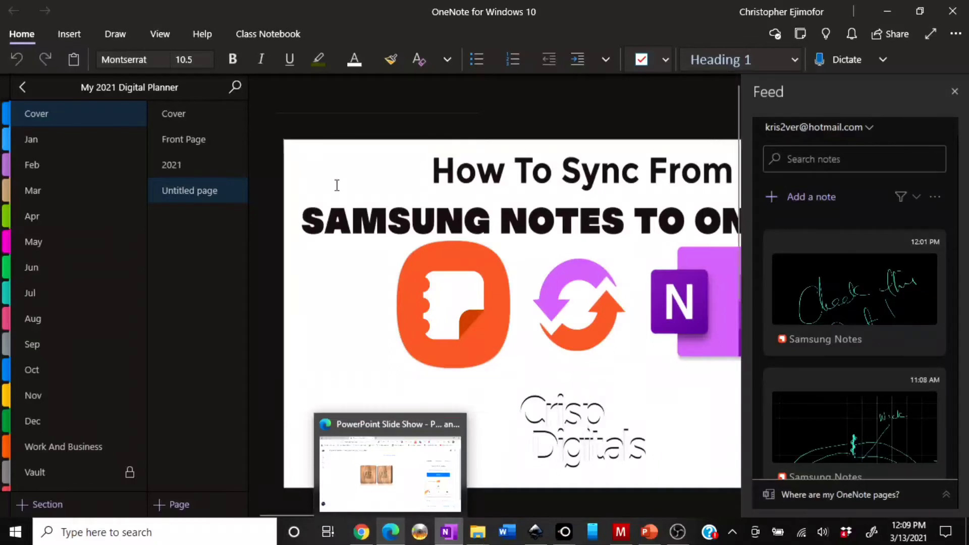
pyautogui.moveTo(246, 357)
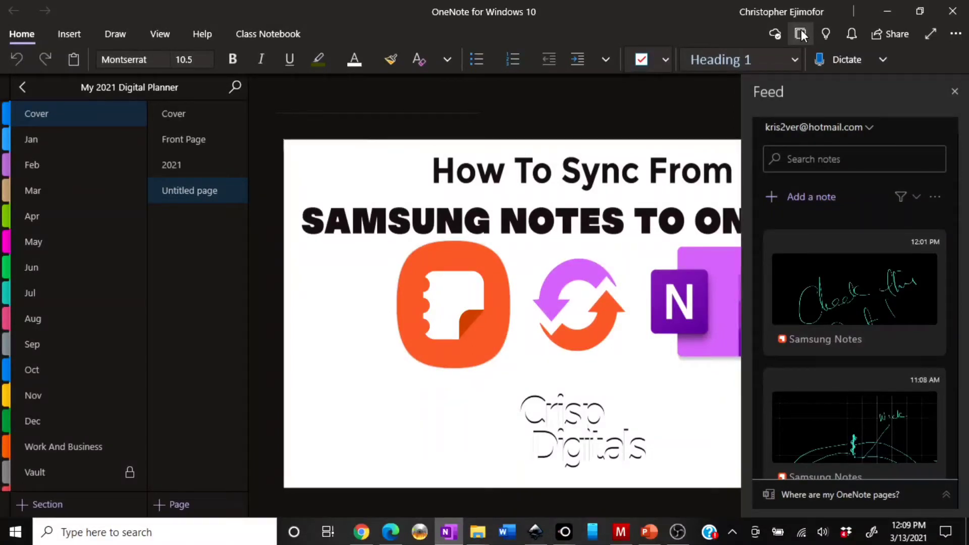
pyautogui.moveTo(801, 33)
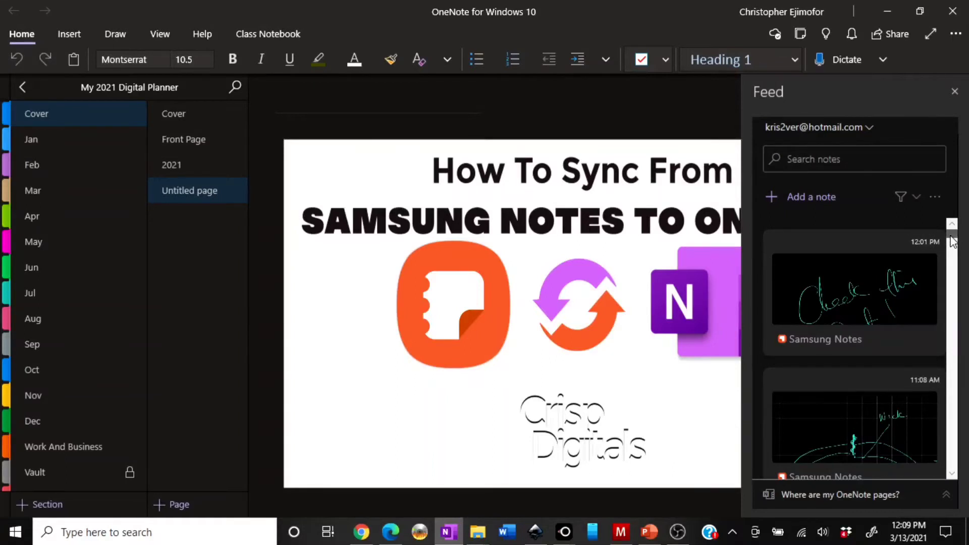
# - Scroll through Microsoft's support article on syncing Samsung Notes to the OneNote feed
pyautogui.scroll(-3)
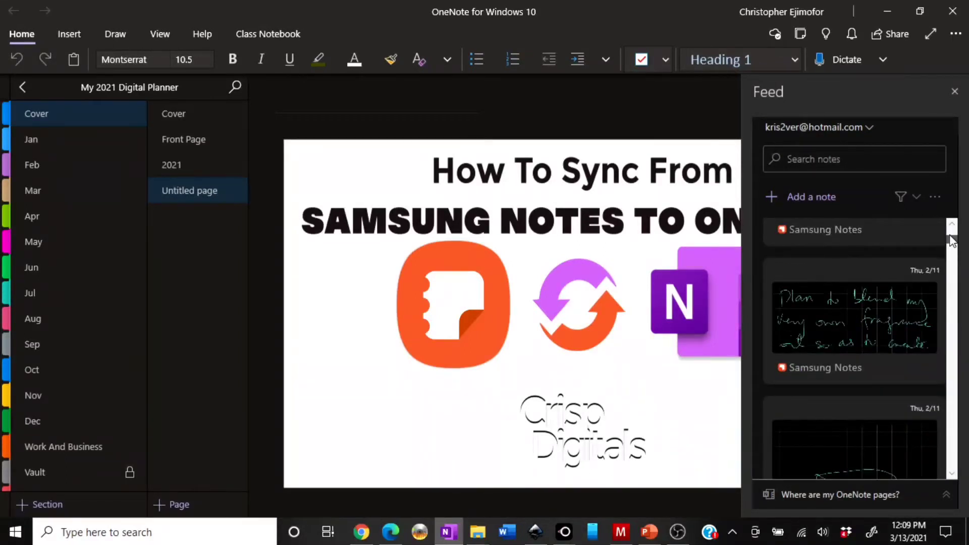
pyautogui.scroll(3)
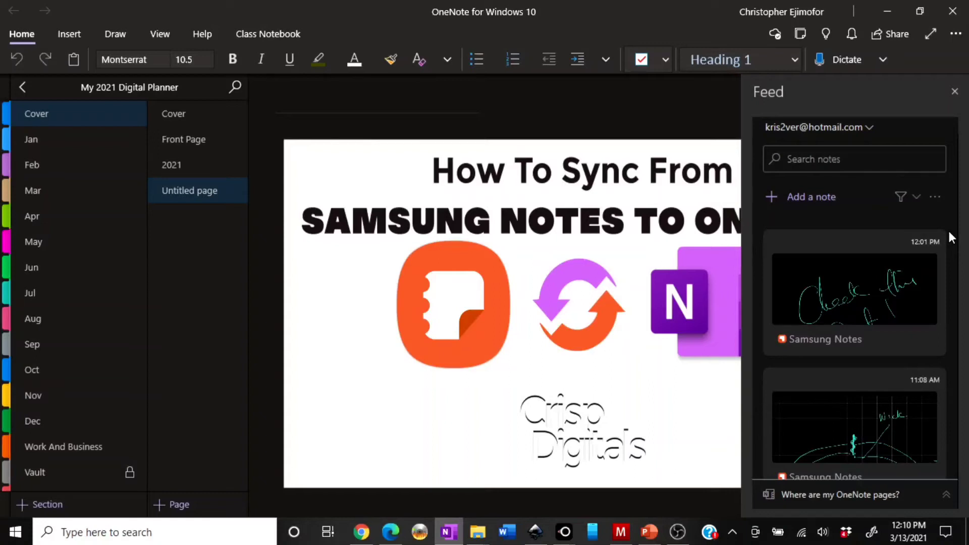
pyautogui.moveTo(801, 38)
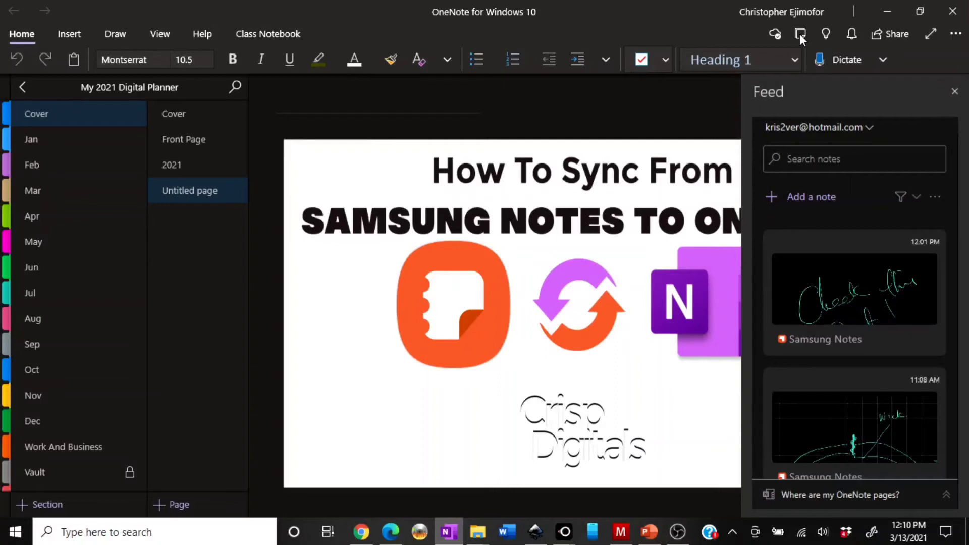
pyautogui.moveTo(896, 213)
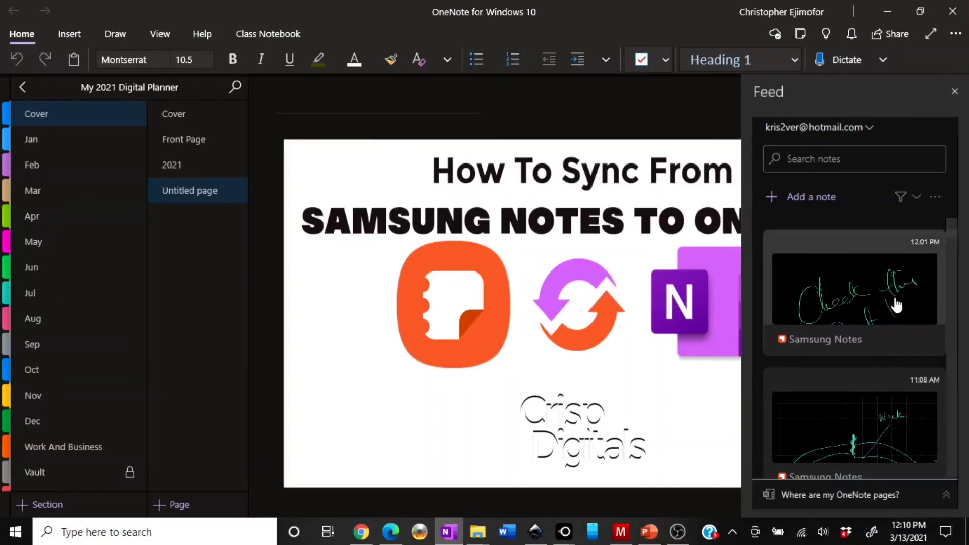
pyautogui.moveTo(826, 283)
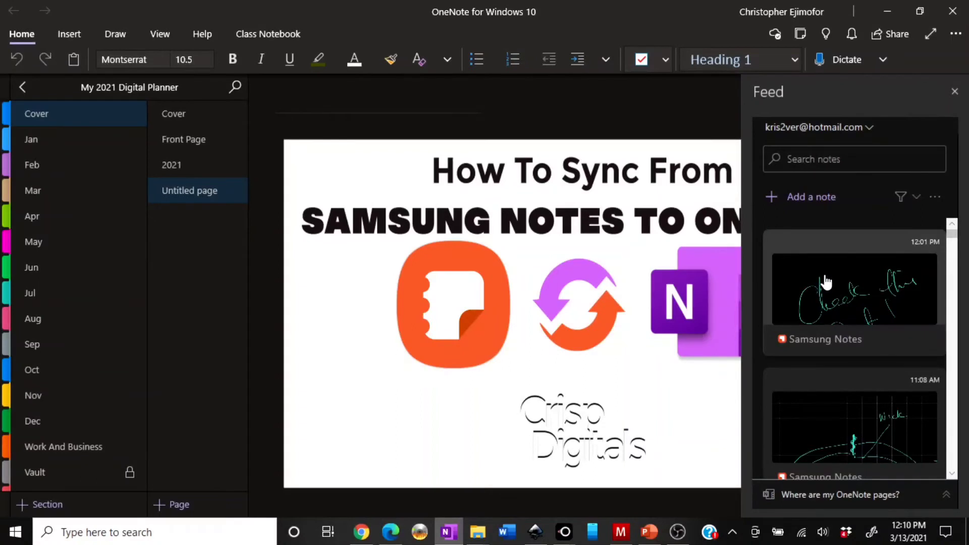
pyautogui.moveTo(822, 315)
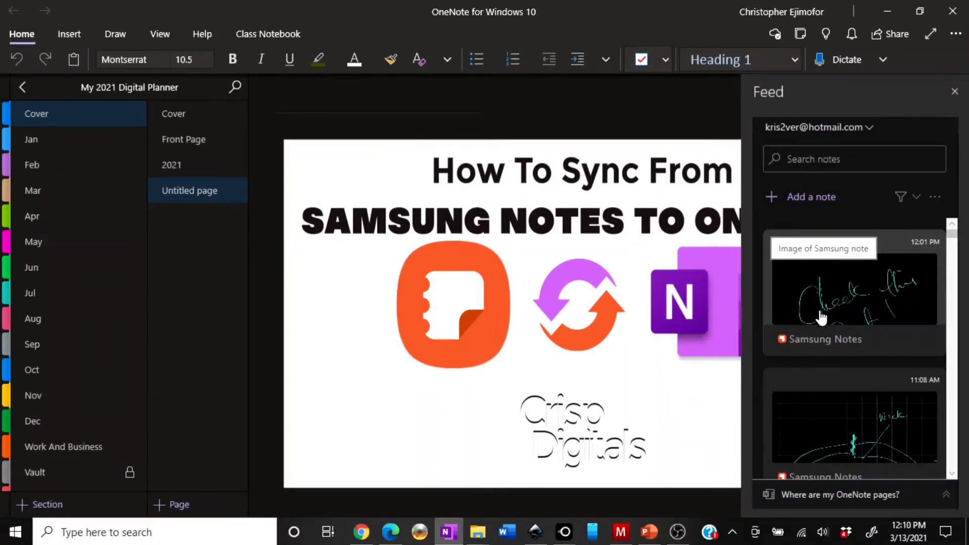
pyautogui.moveTo(776, 331)
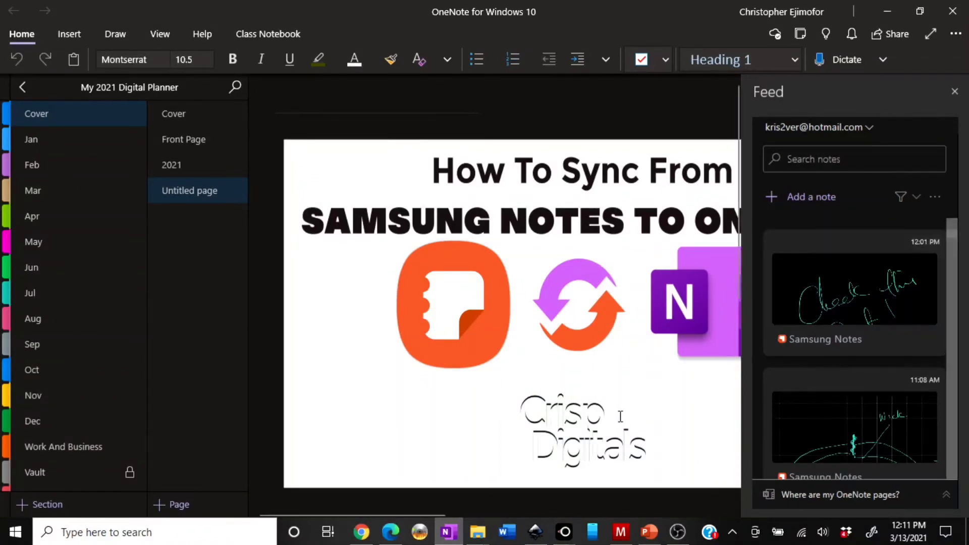
pyautogui.moveTo(562, 532)
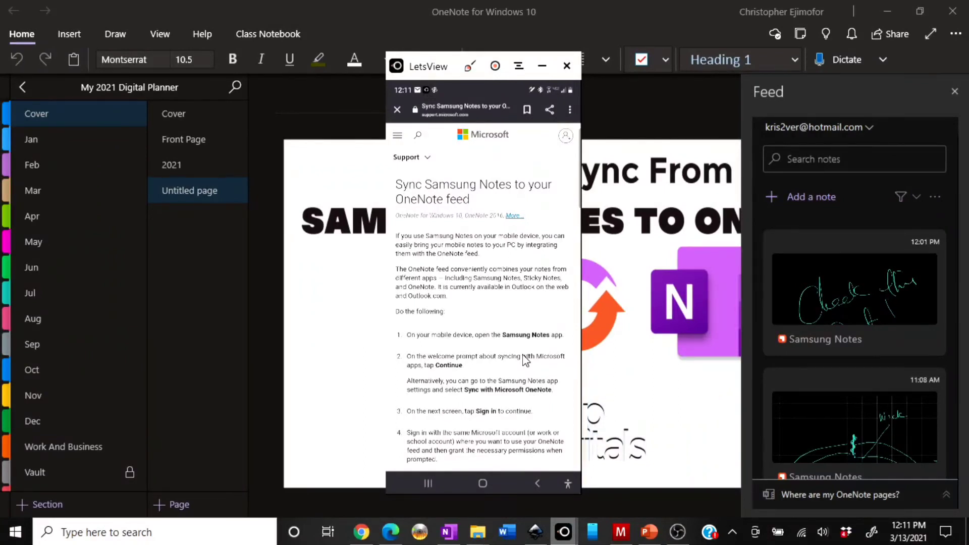
pyautogui.scroll(-3)
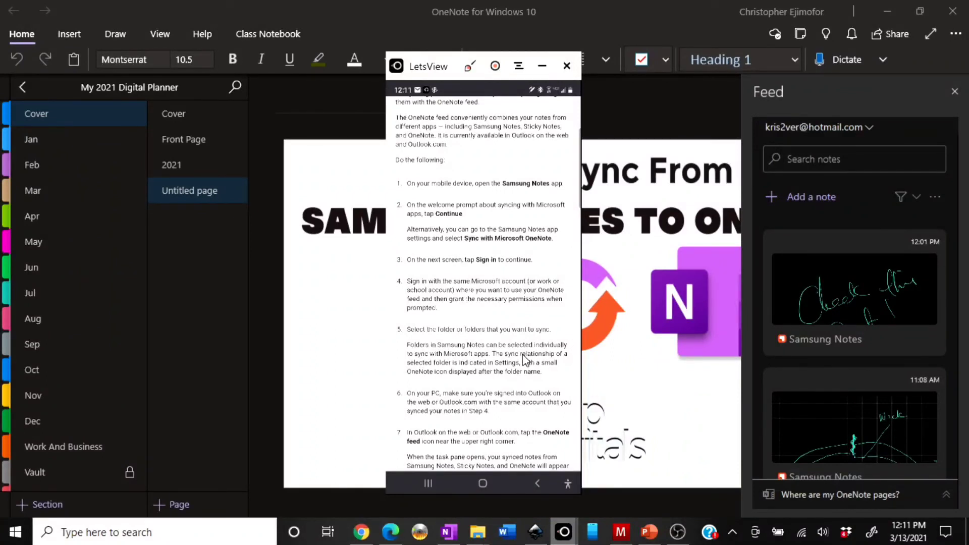
pyautogui.scroll(-3)
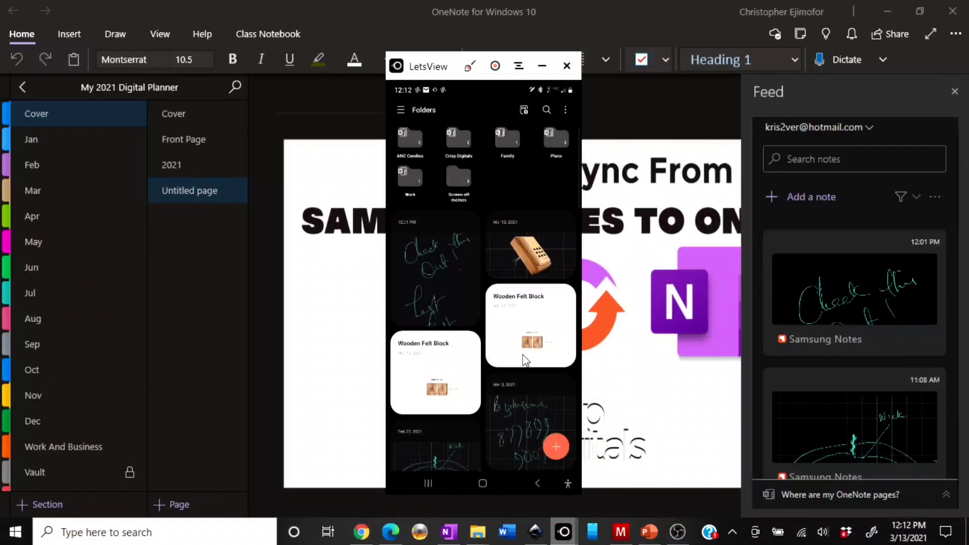
# - Minimize the LetsView mirror so OneNote's Feed with two synced Samsung Notes shows
pyautogui.click(566, 66)
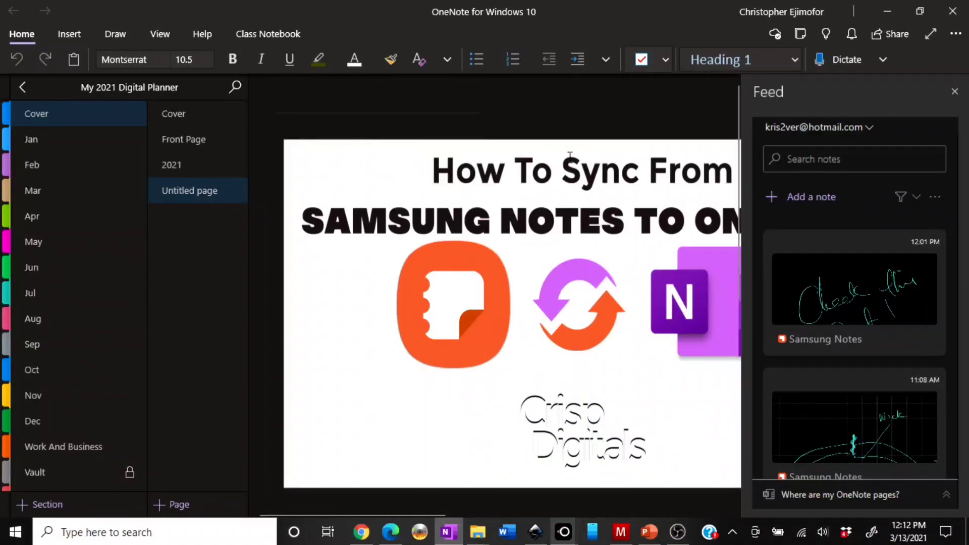